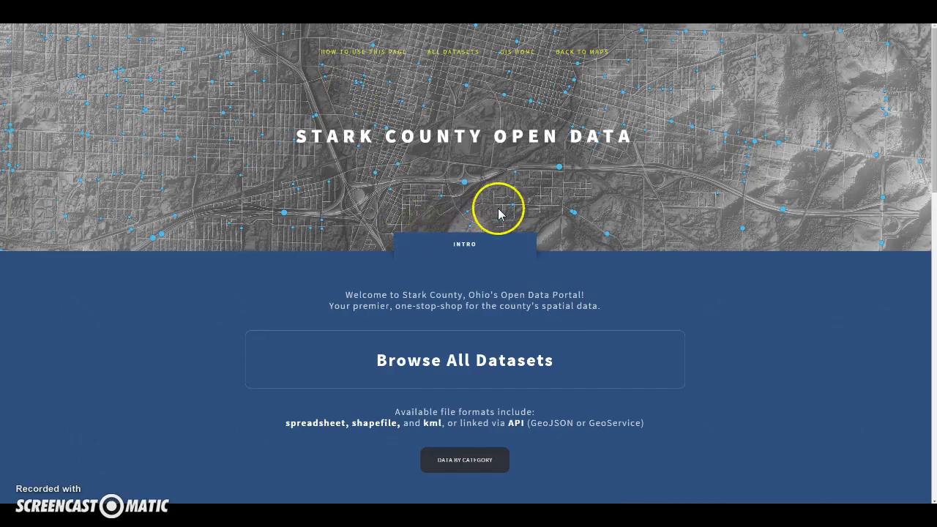
mouse_move(507, 213)
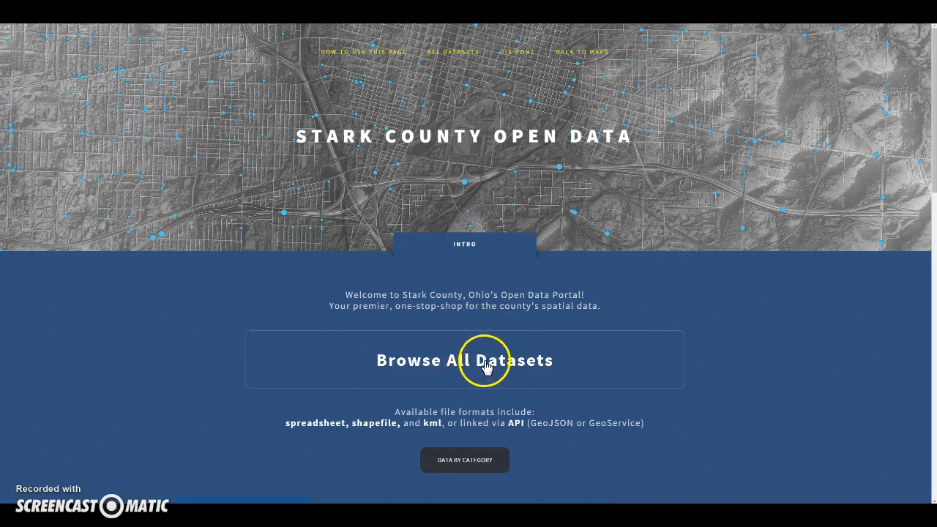
Step: Scroll the landing page and choose the Public Safety category to list ESN Boundaries
scroll("down", 3)
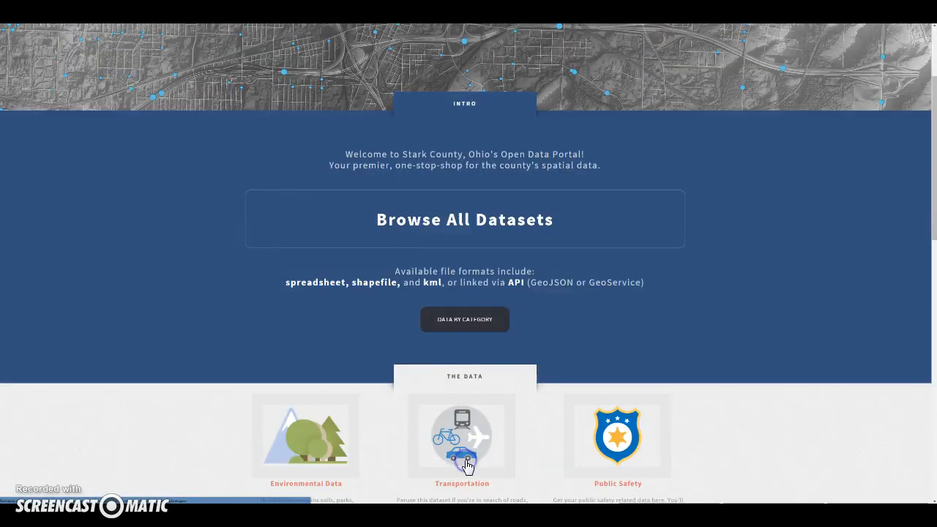
scroll("down", 3)
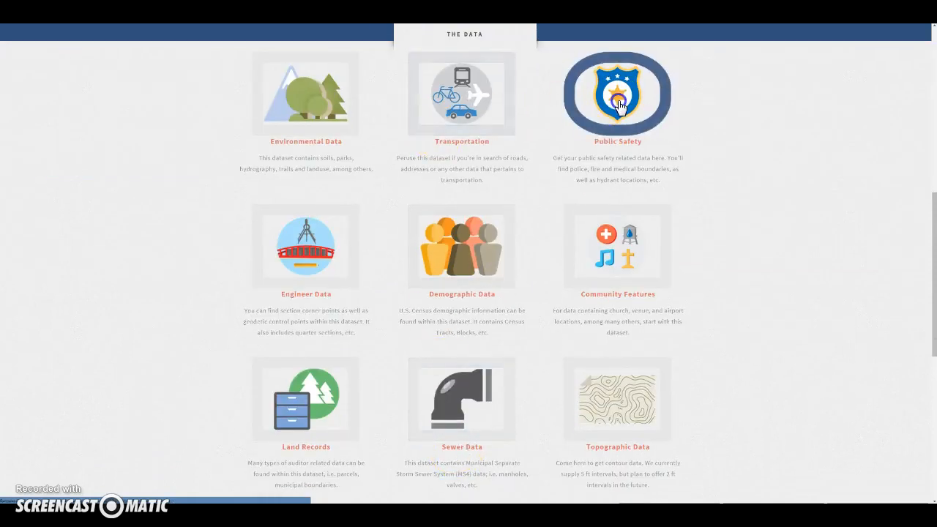
left_click(617, 93)
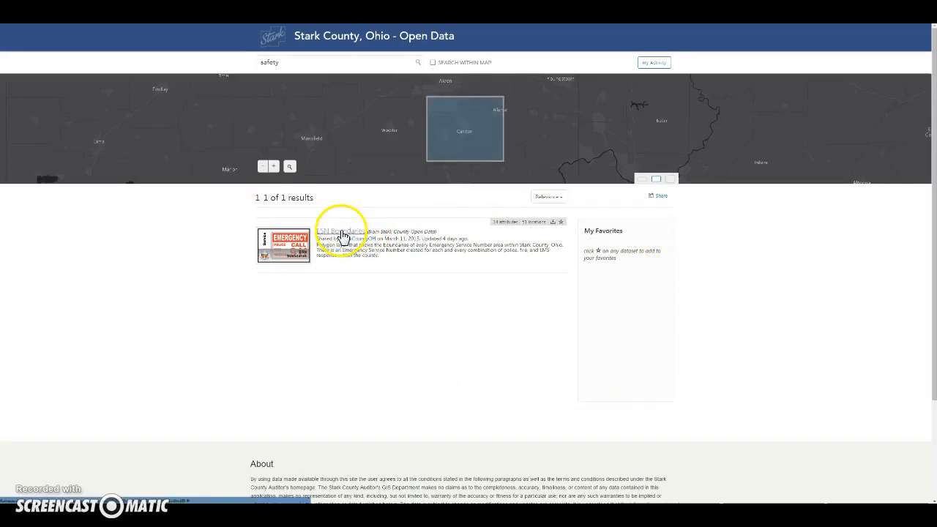
Step: Open ESN Boundaries, visualize the data, and apply the blue colour ramp
left_click(333, 231)
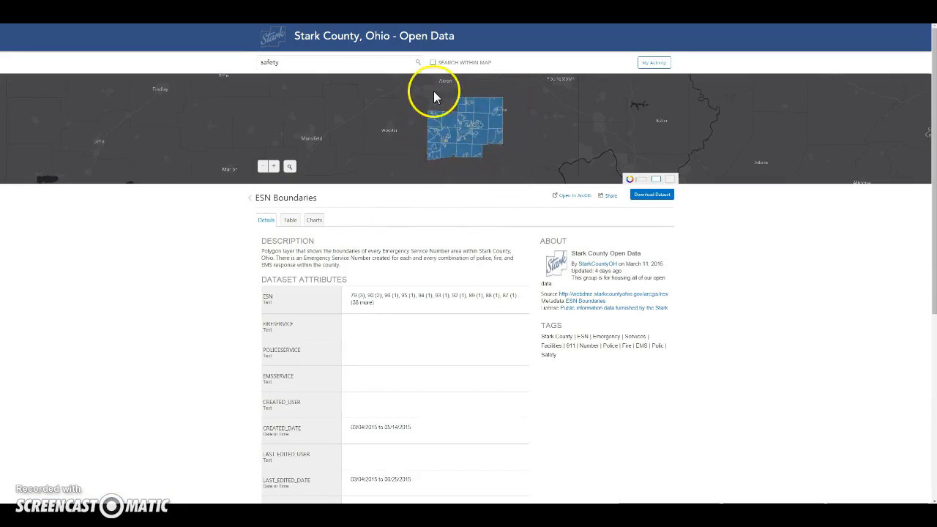
mouse_move(412, 99)
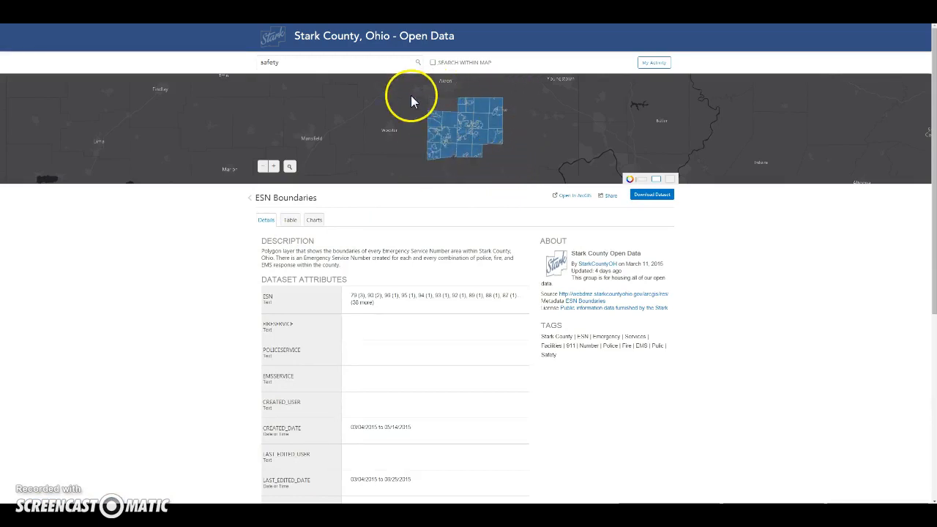
left_click(630, 179)
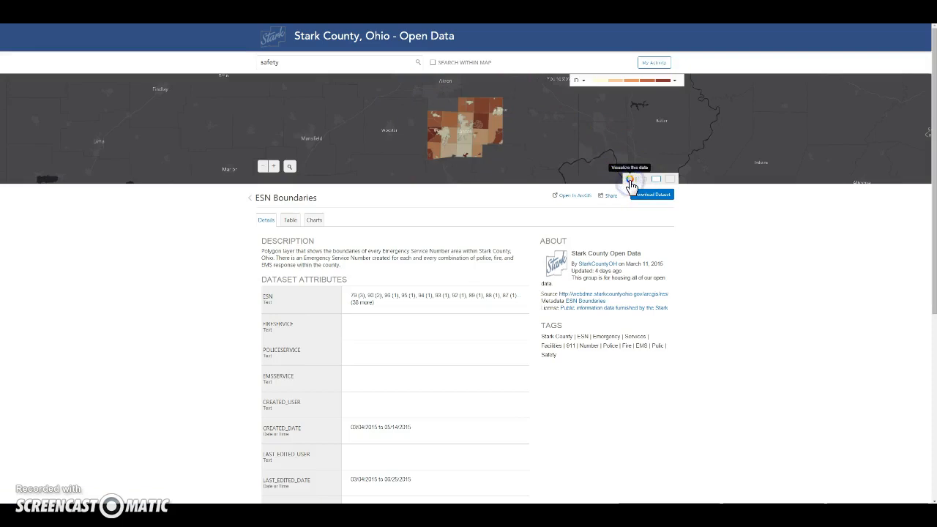
left_click(582, 80)
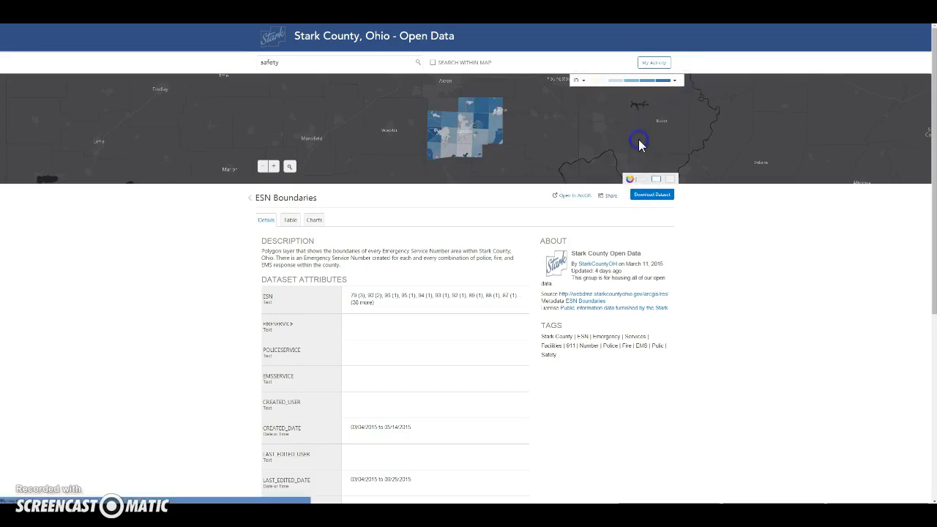
scroll("down", 3)
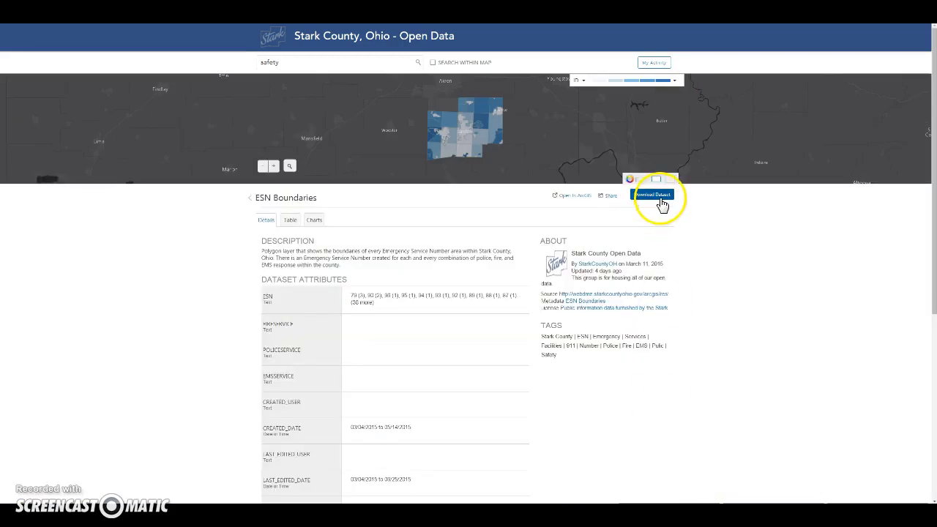
Step: Review the download options, then switch to the ESN Boundaries Table view
left_click(652, 195)
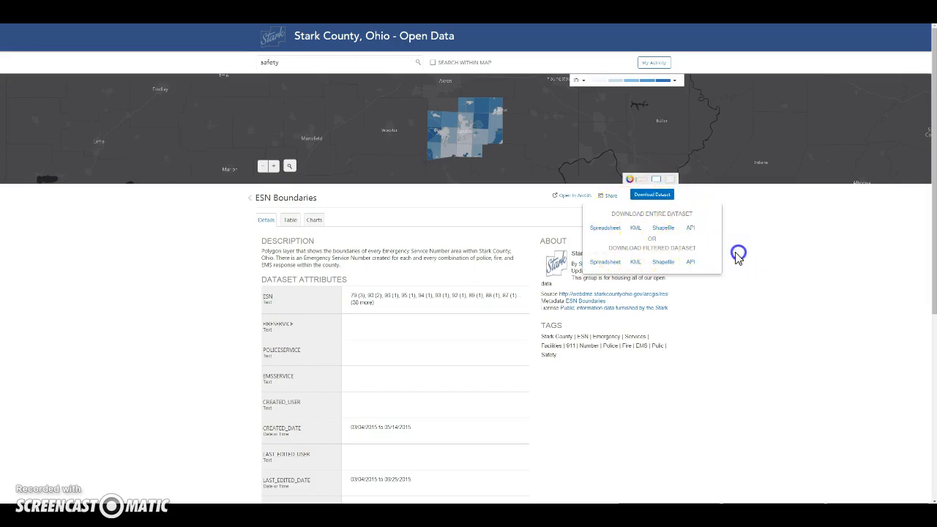
left_click(291, 220)
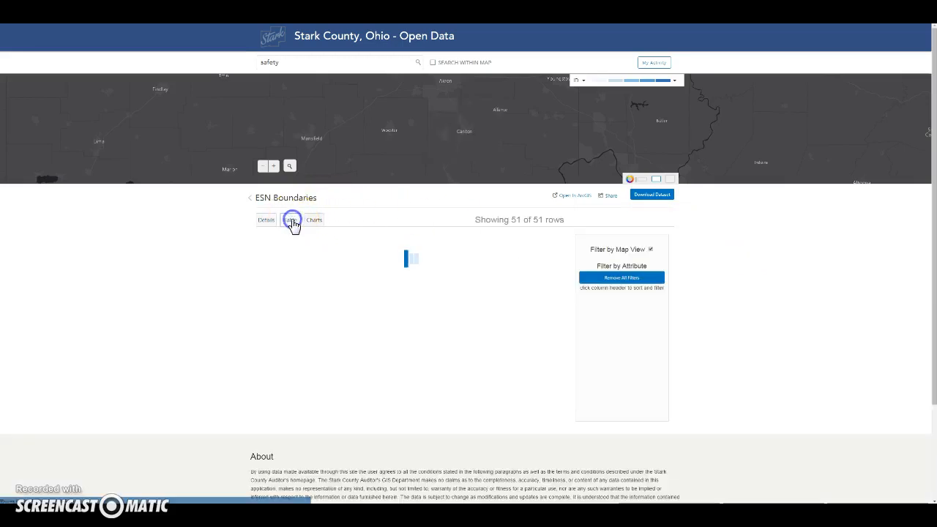
Step: Sort by POLICESERVICE, zoom the map around Canton, and filter by map view to 29 rows
left_click(290, 219)
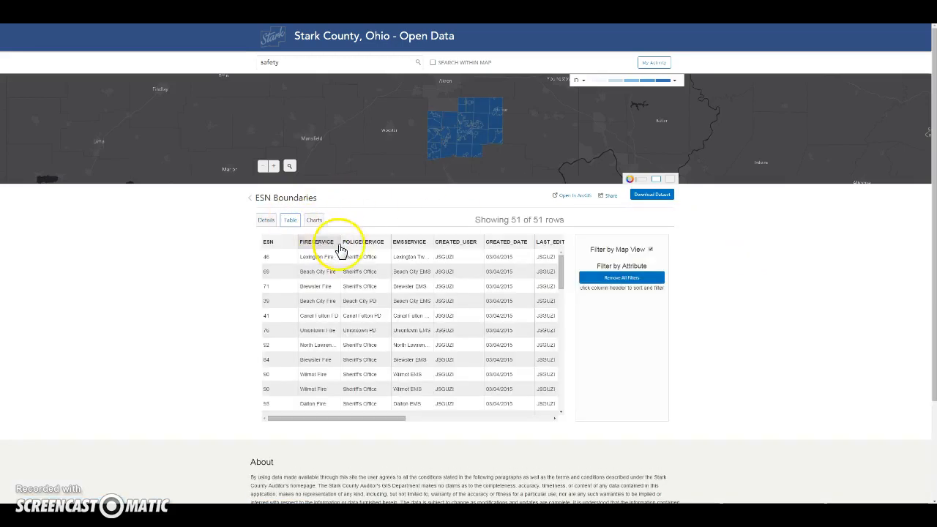
left_click(363, 242)
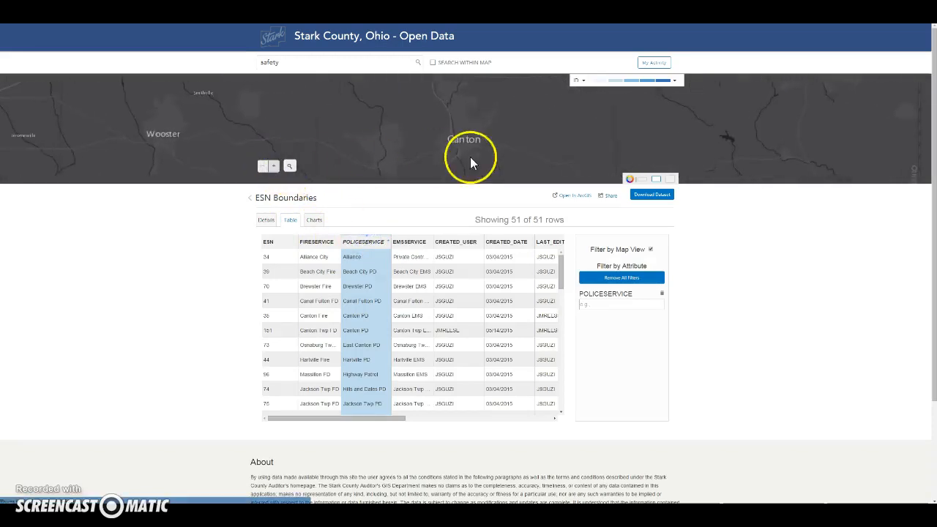
left_click(650, 249)
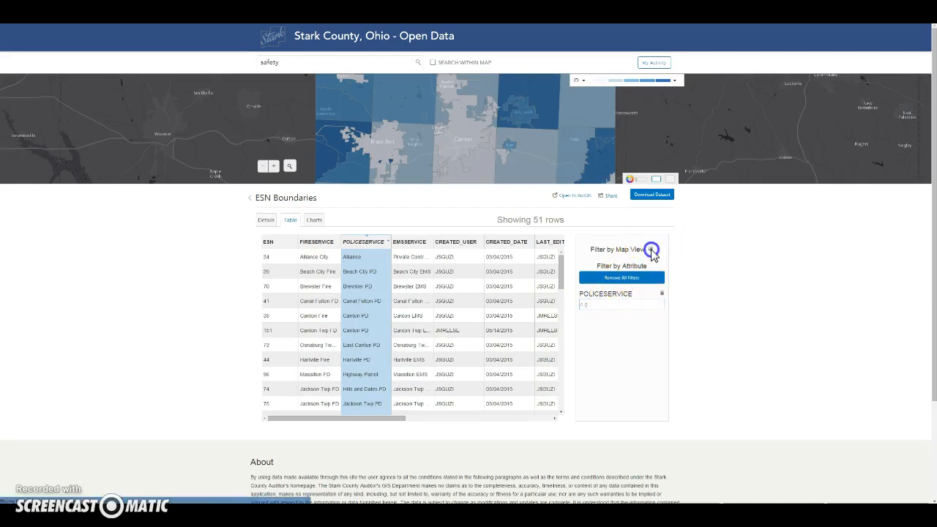
left_click(650, 250)
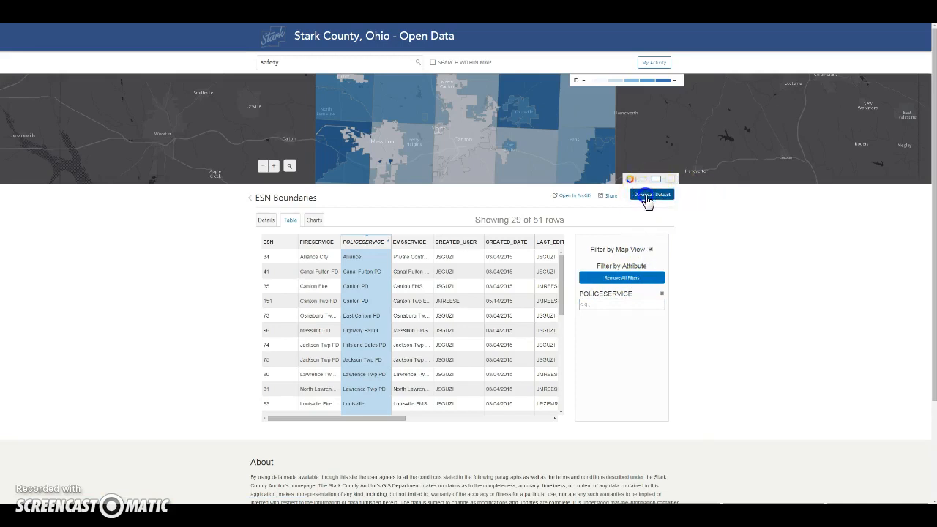
Step: Download the 29 filtered records as a CSV spreadsheet and check My Activity
left_click(651, 194)
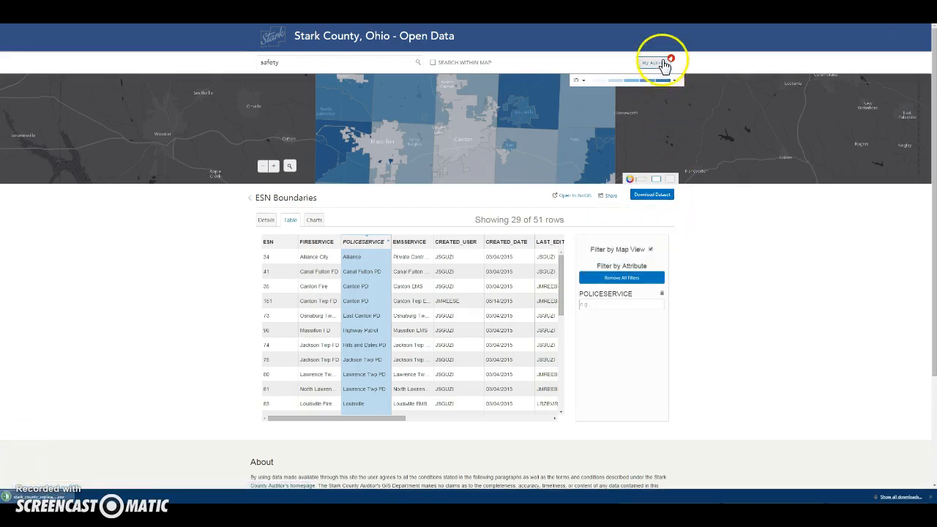
left_click(654, 63)
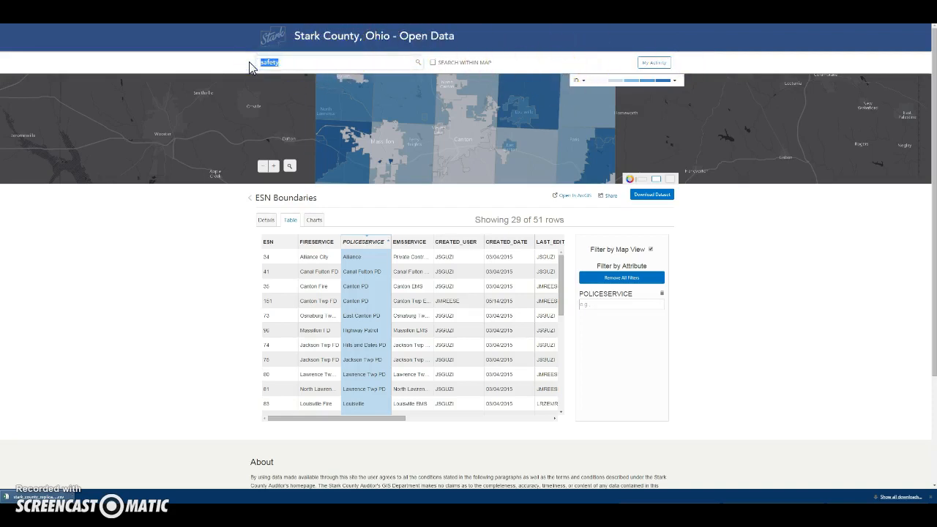
Step: Search the datasets for 'parcel'
type("parcel")
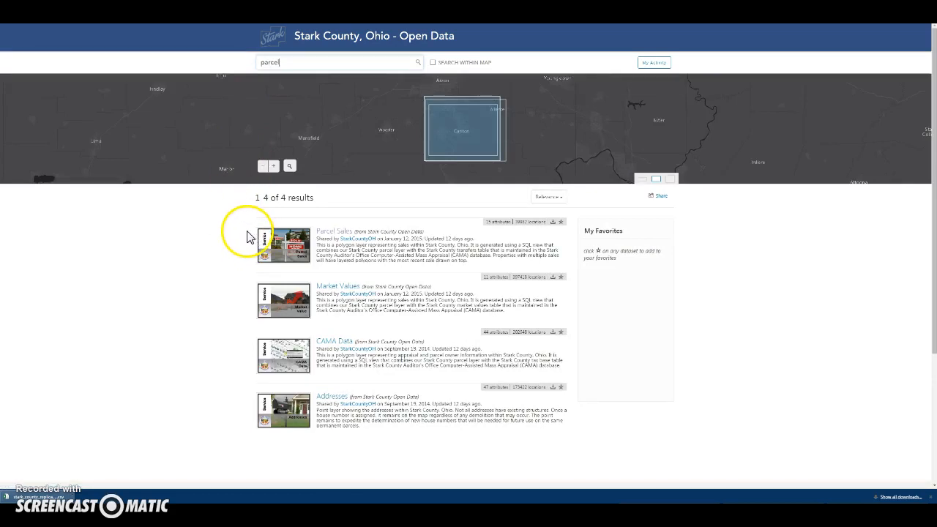
mouse_move(330, 227)
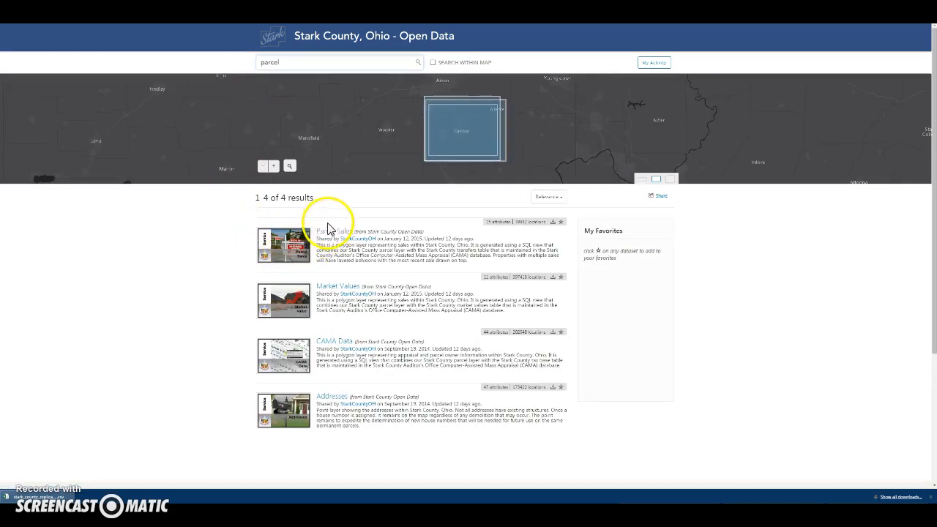